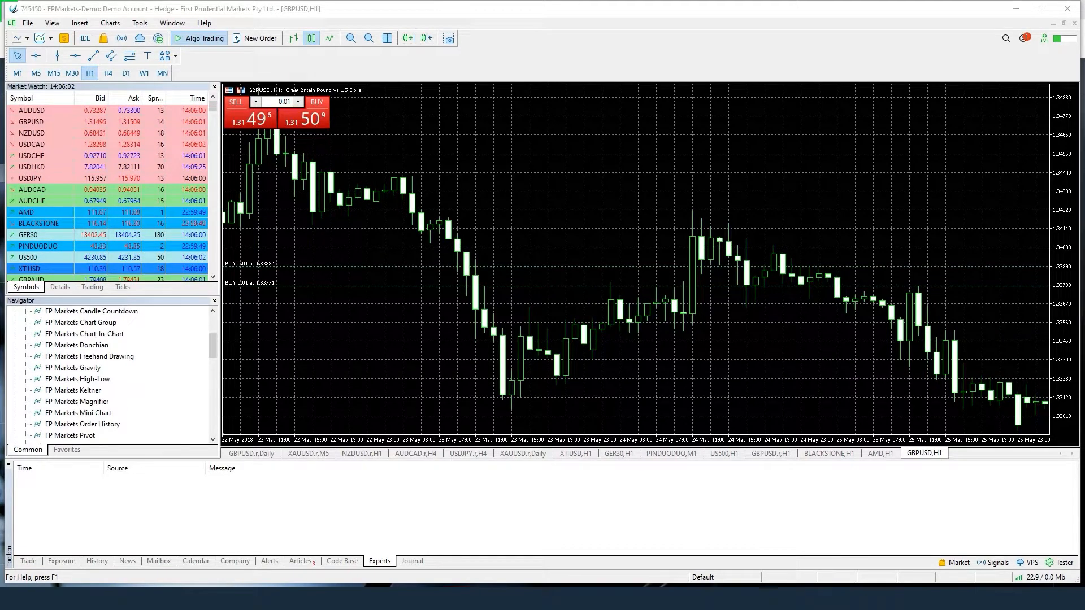
Show the EURUSD contract specification in the Symbols list under Forex Majors.
click(52, 23)
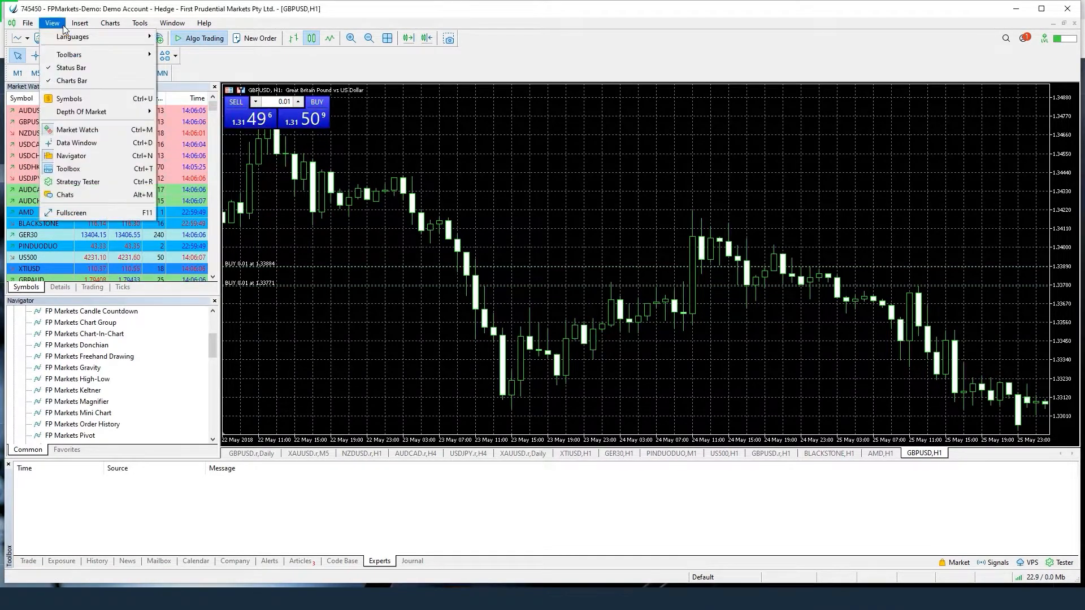
mouse_move(69, 99)
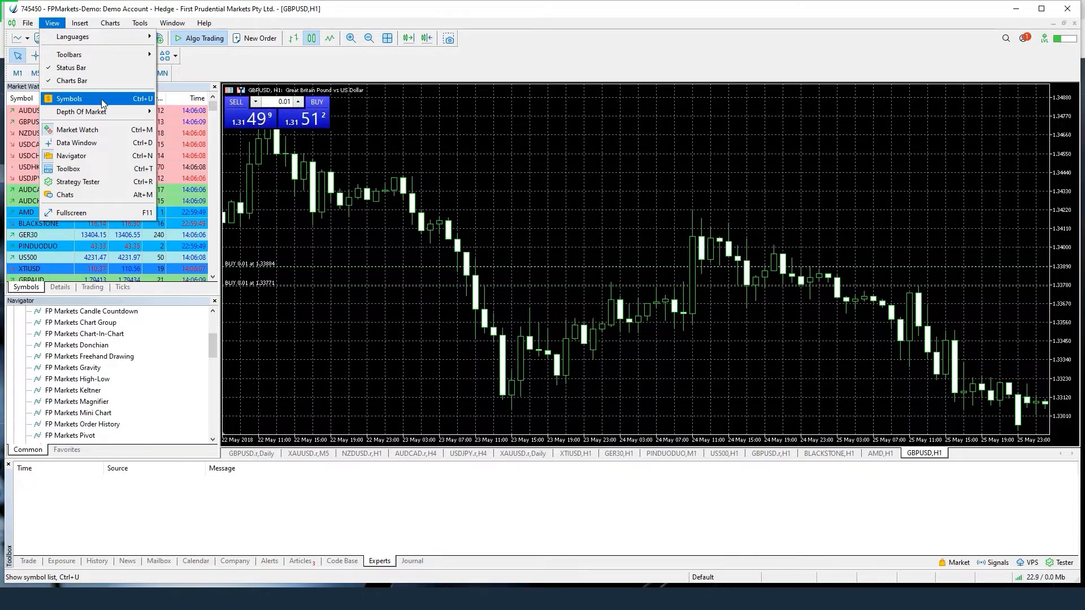
click(69, 99)
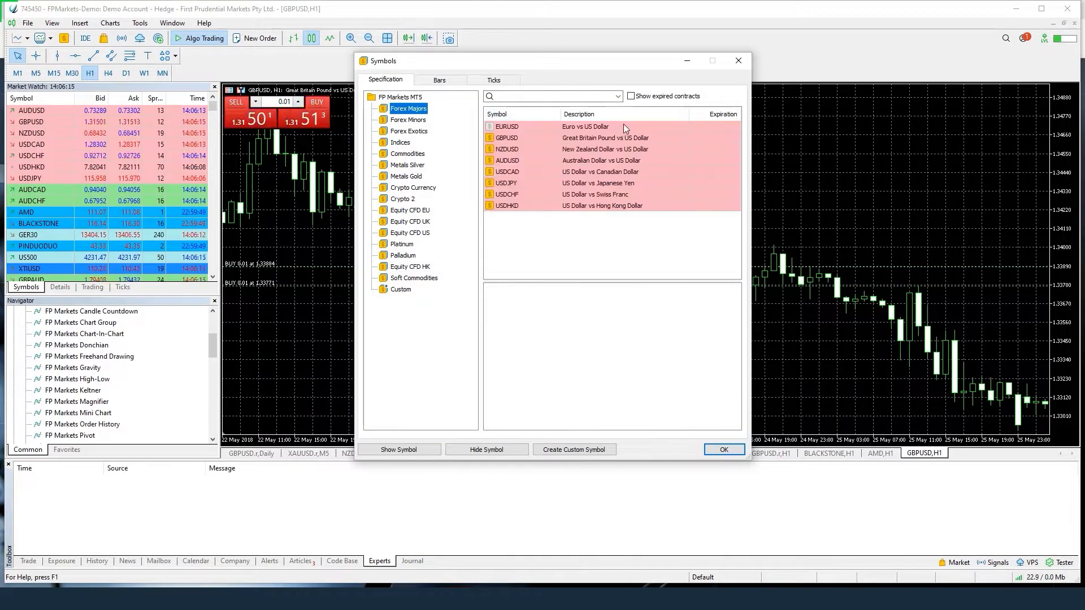
click(584, 126)
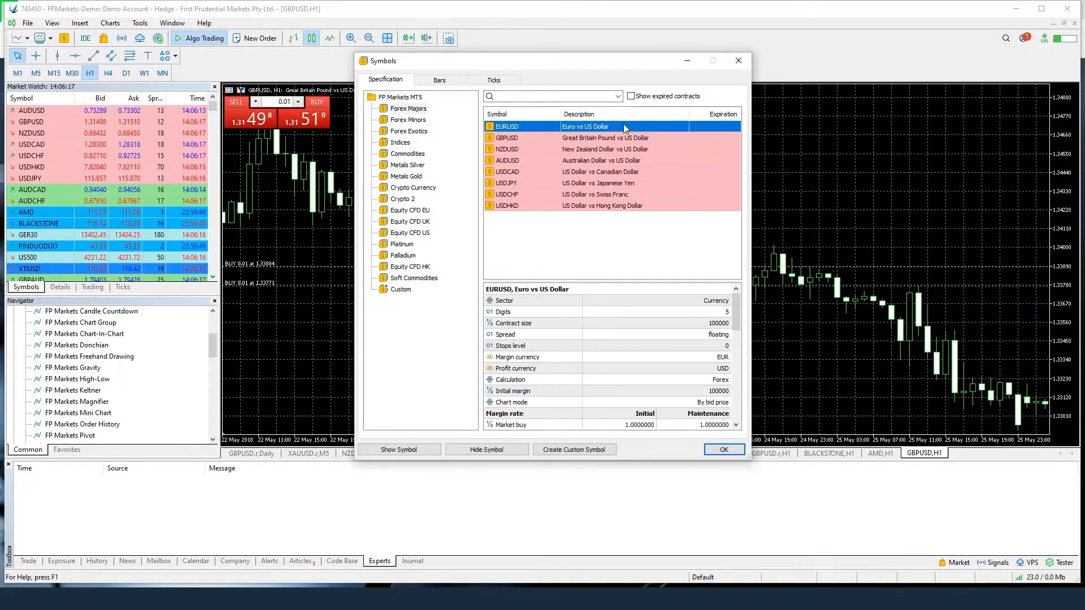
Request EURUSD M1 bars from 2021.01.01 to 2022.01.01, yielding 30260 bars, then close Symbols.
click(438, 80)
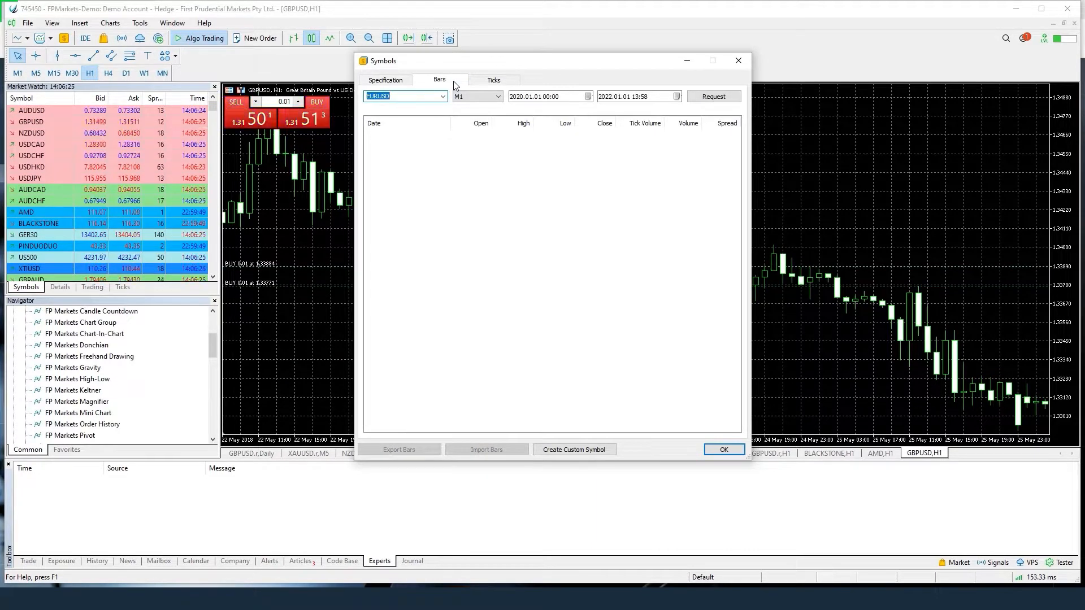
click(588, 96)
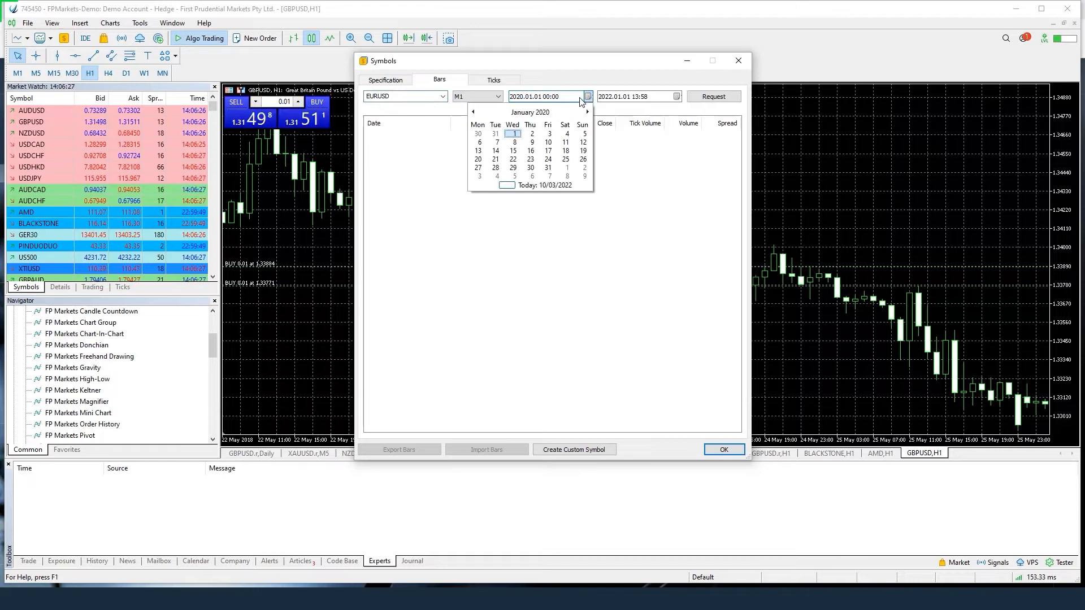
click(529, 112)
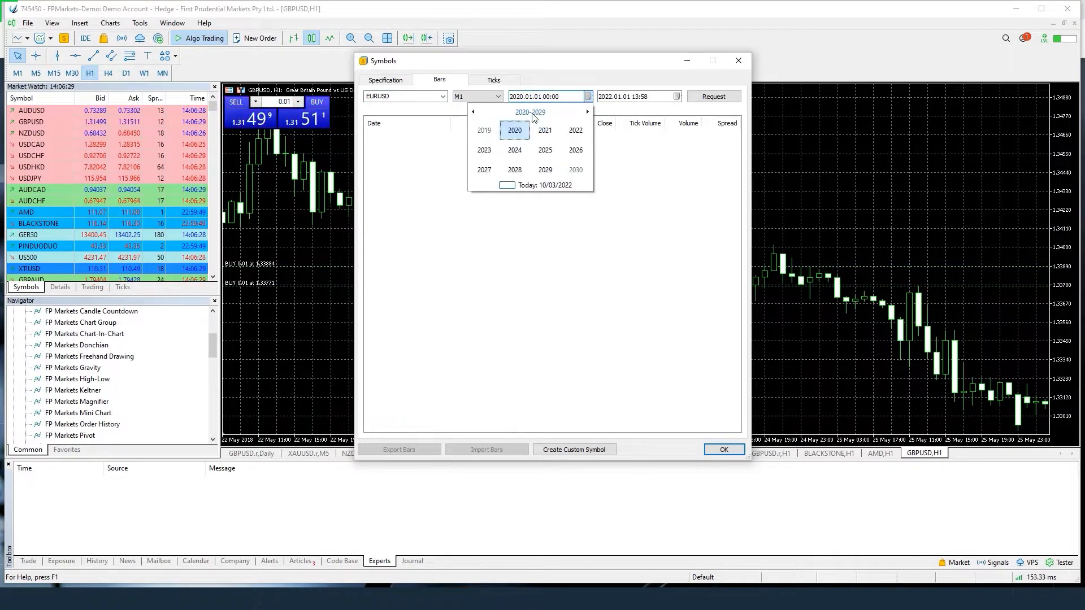
click(545, 130)
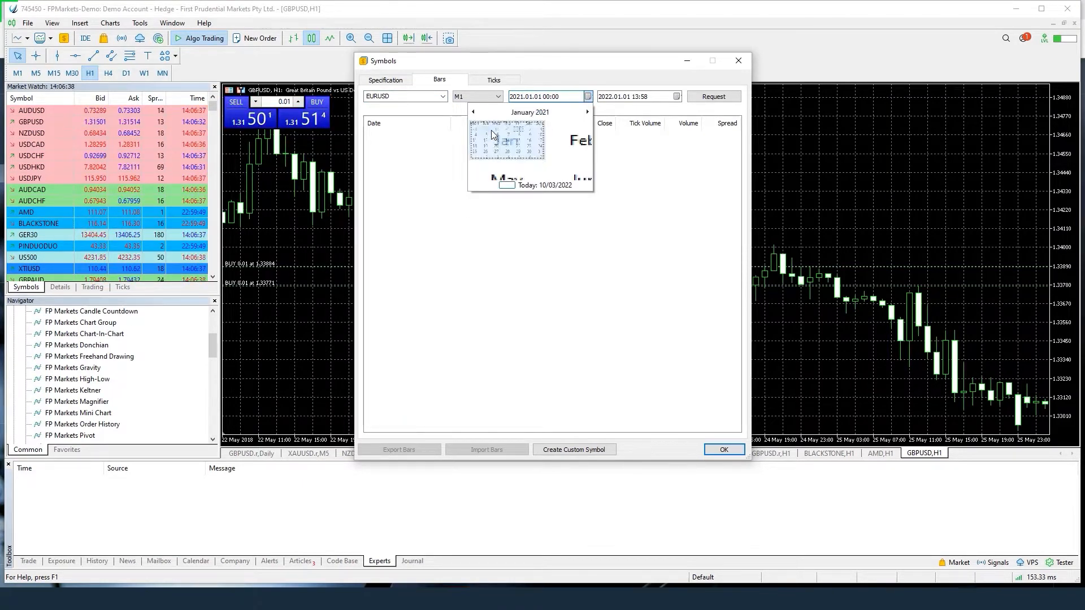
click(712, 96)
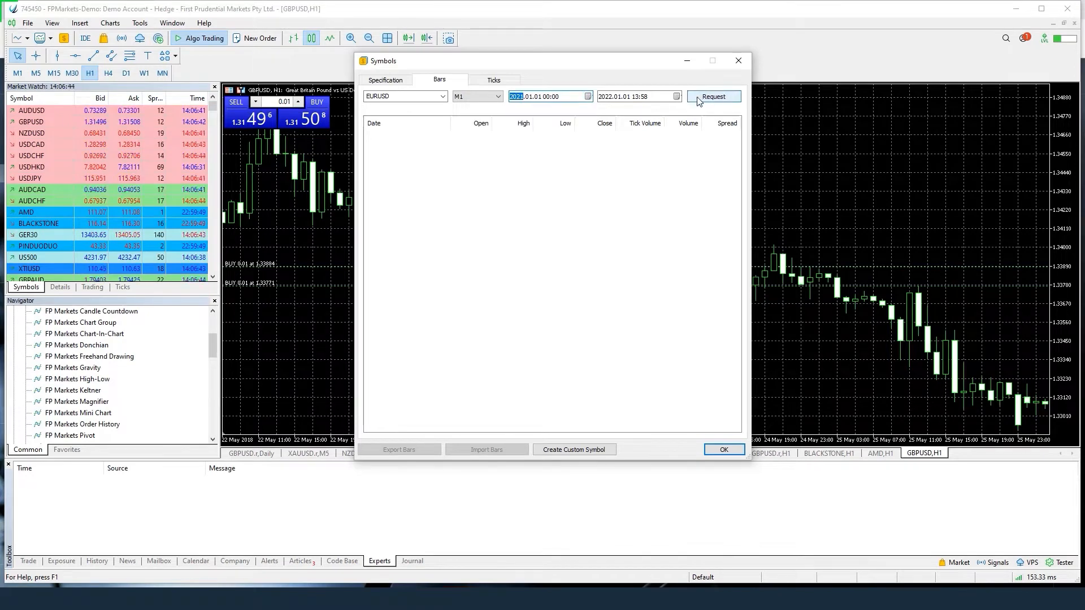
click(713, 96)
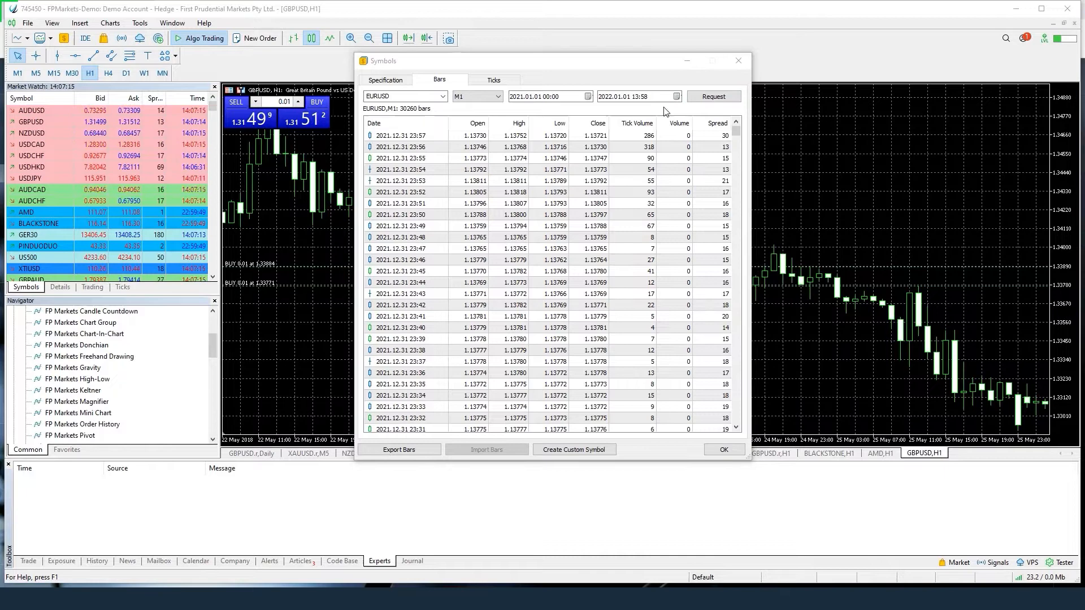
click(738, 61)
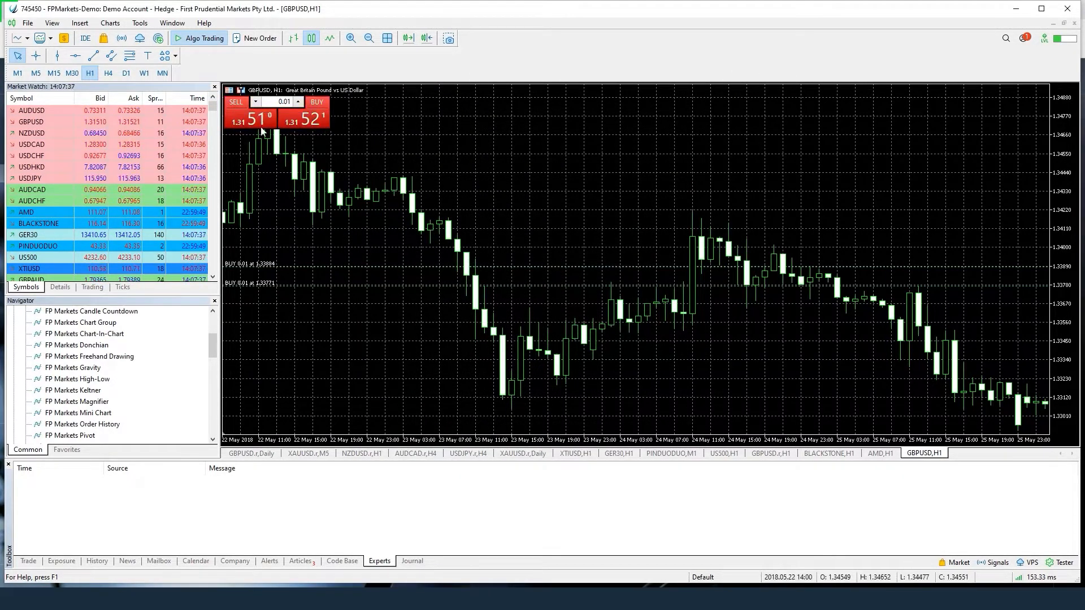
click(139, 23)
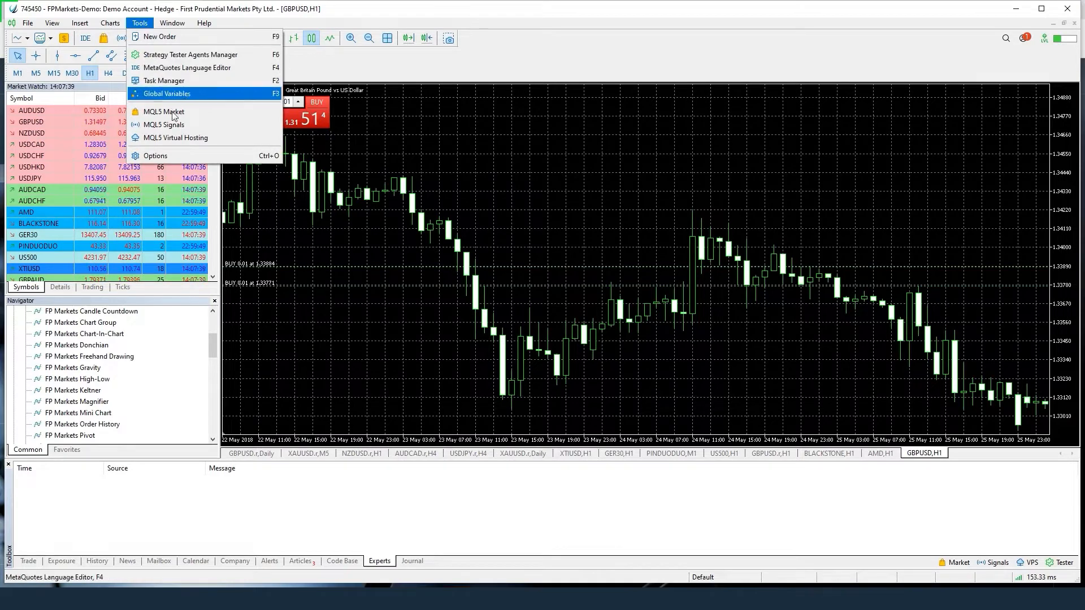
click(155, 156)
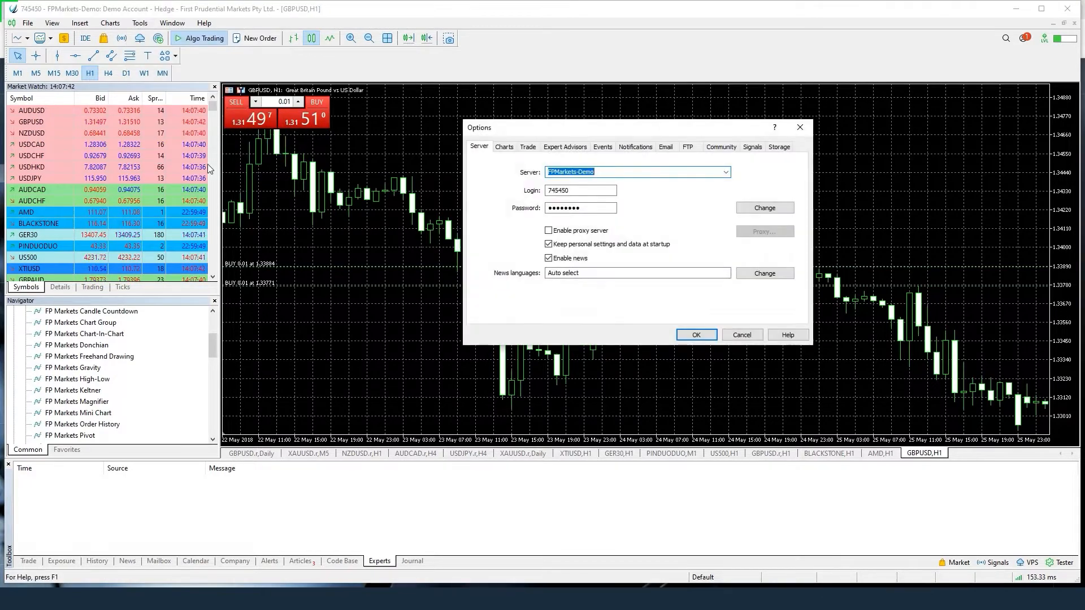
click(504, 146)
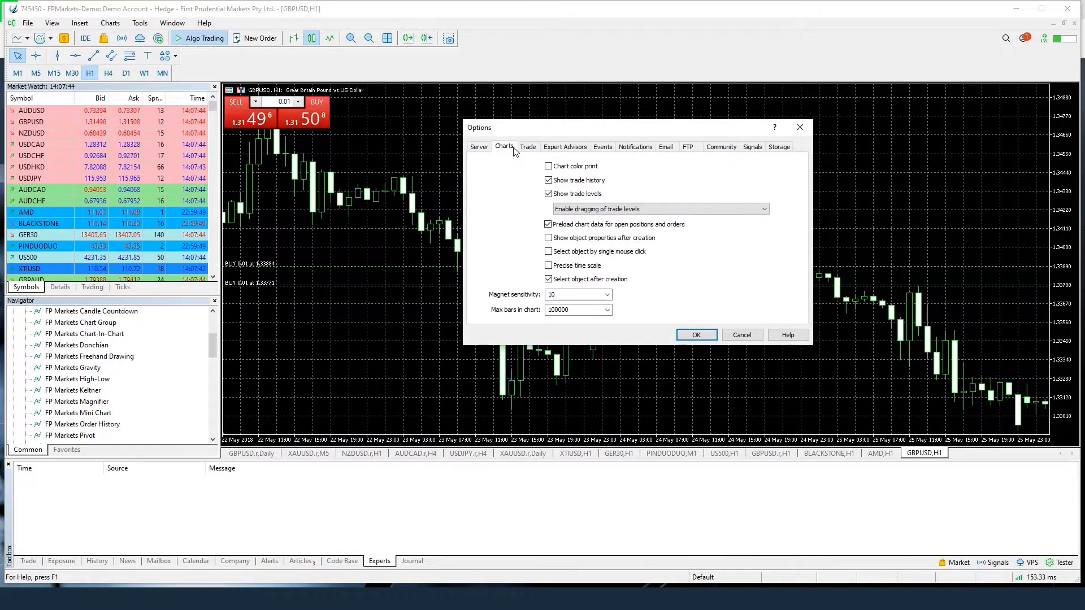
click(606, 310)
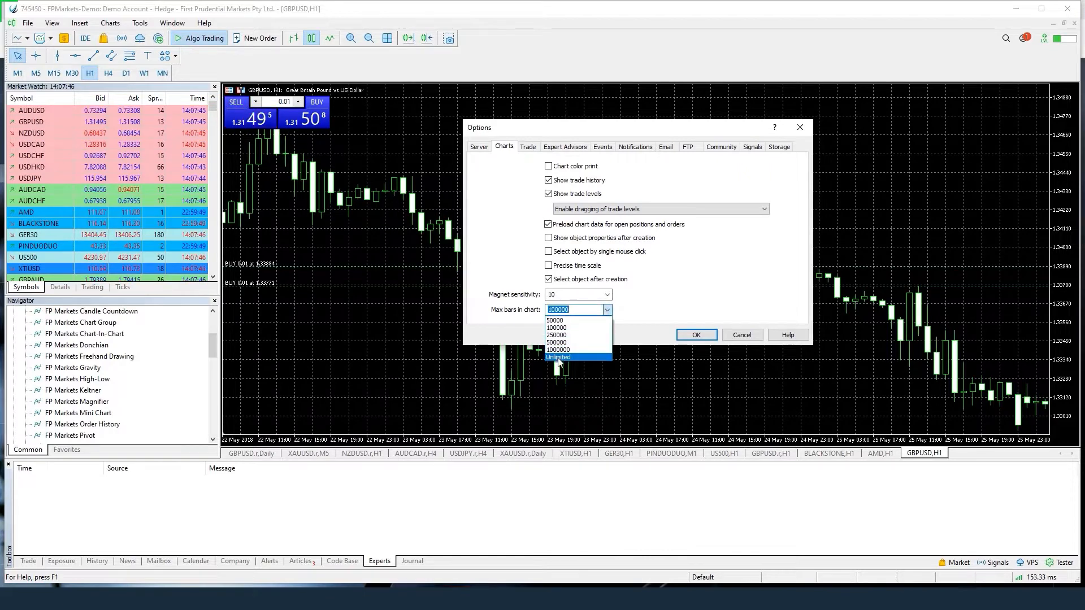
click(558, 357)
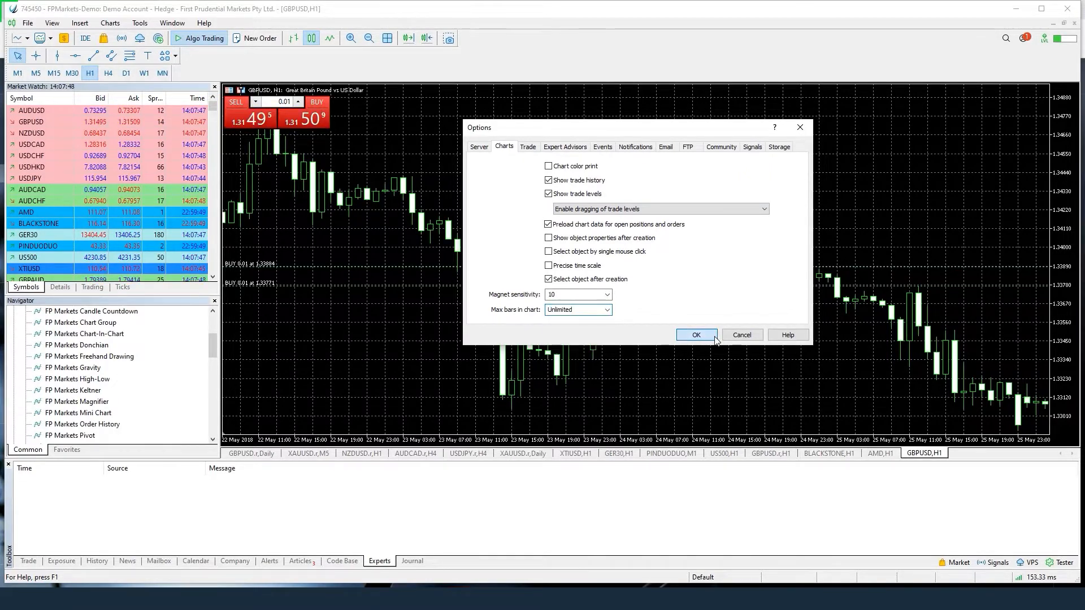
click(695, 335)
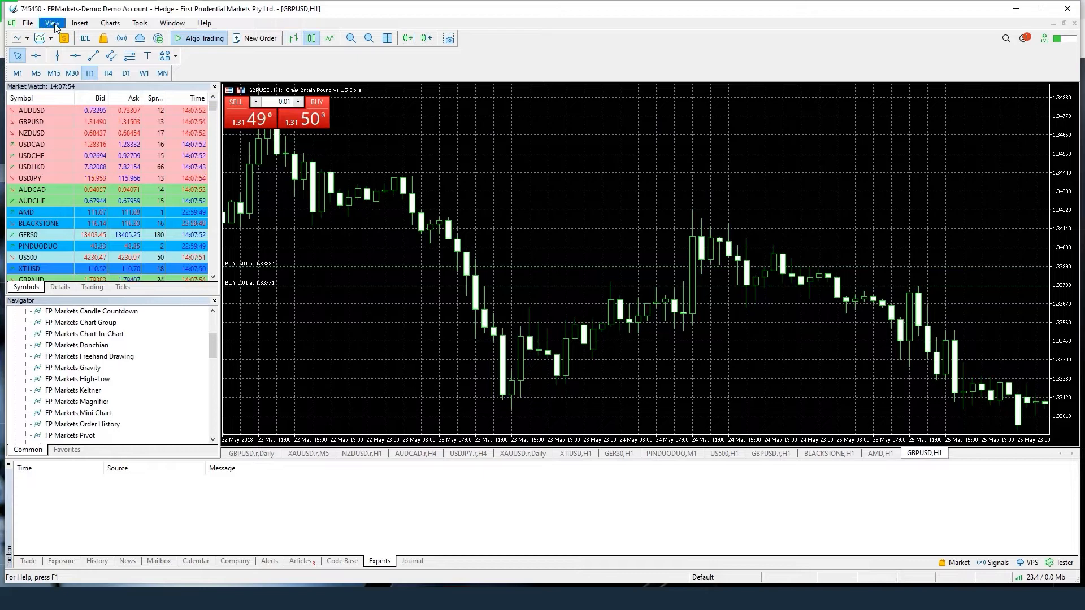
Start a Custom Symbol form based on EURUSD from the Symbols list.
click(51, 22)
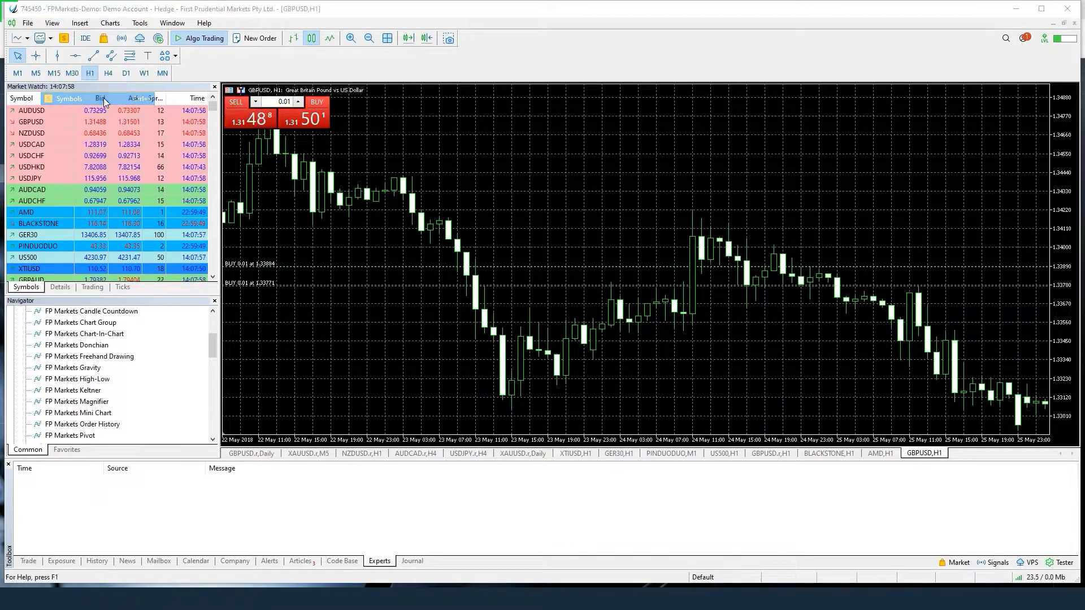
click(66, 97)
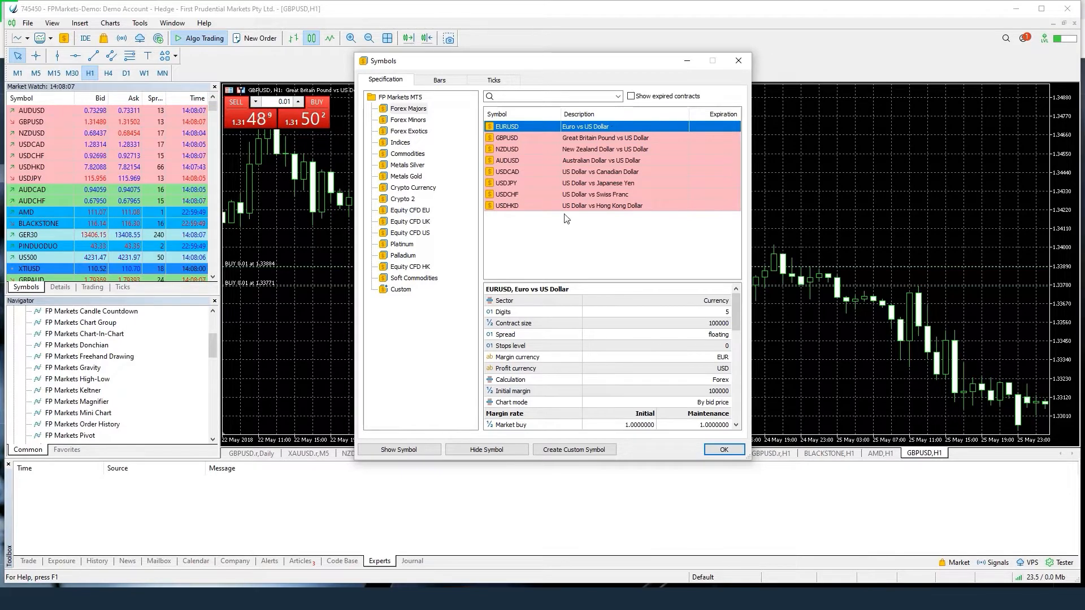
click(574, 449)
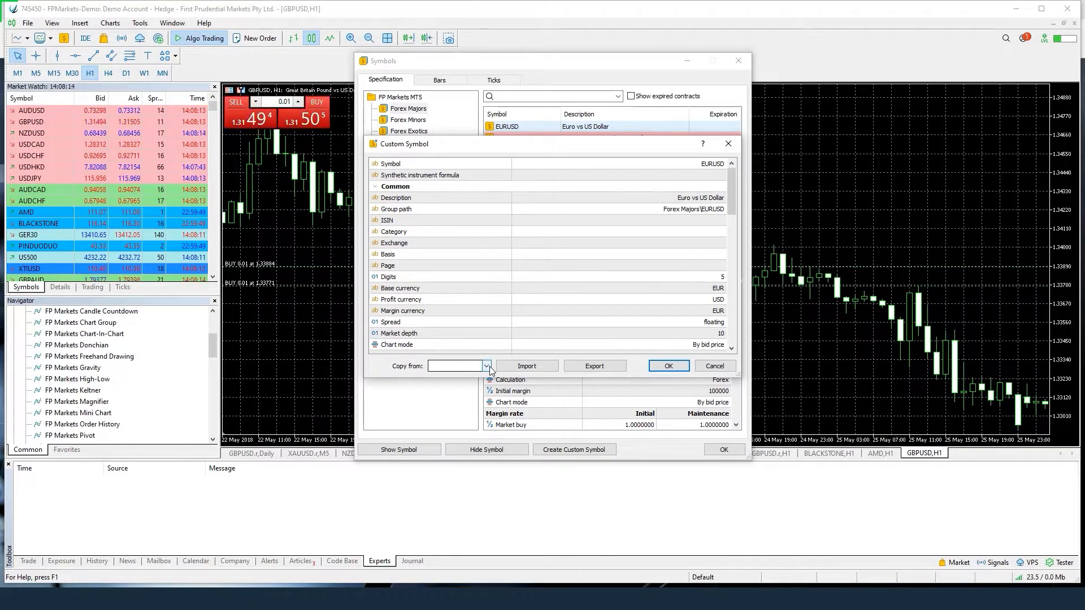
Create custom symbol EURUSDtest copied from EURUSD under Custom Forex Majors.
click(486, 365)
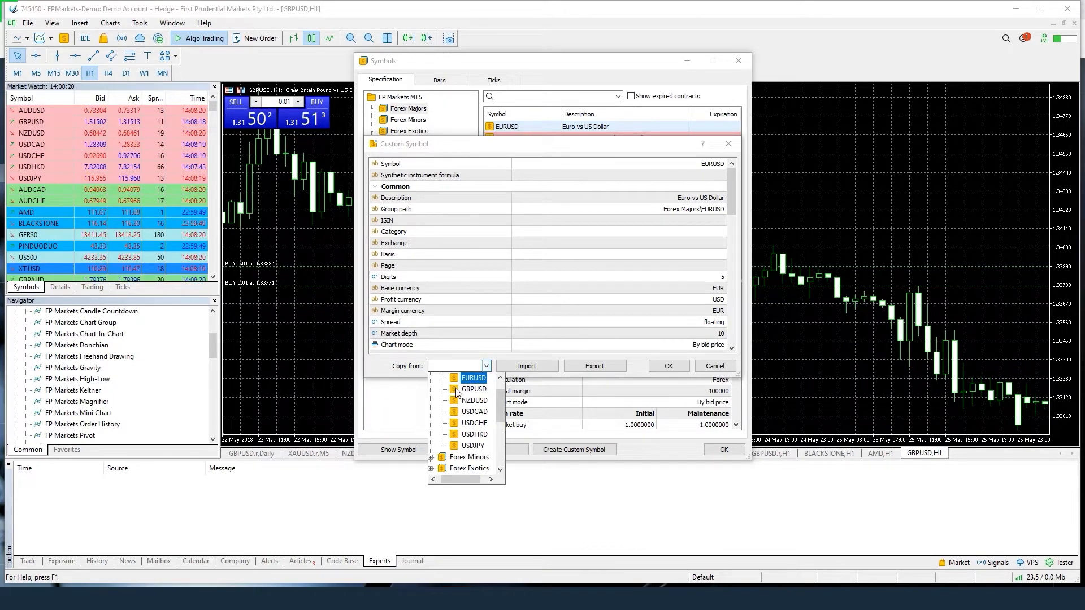
click(473, 378)
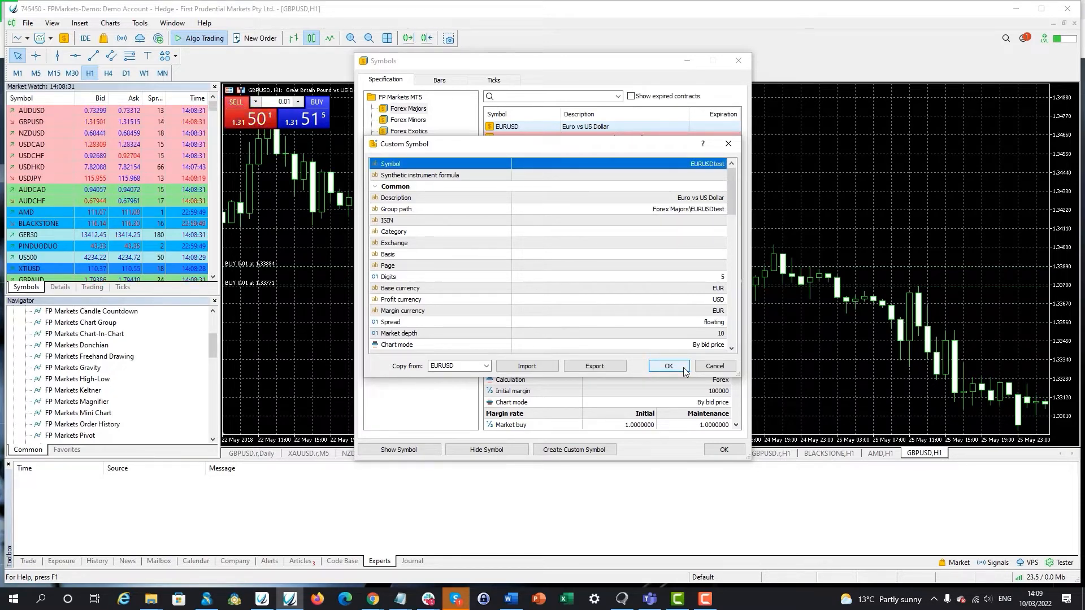
click(667, 367)
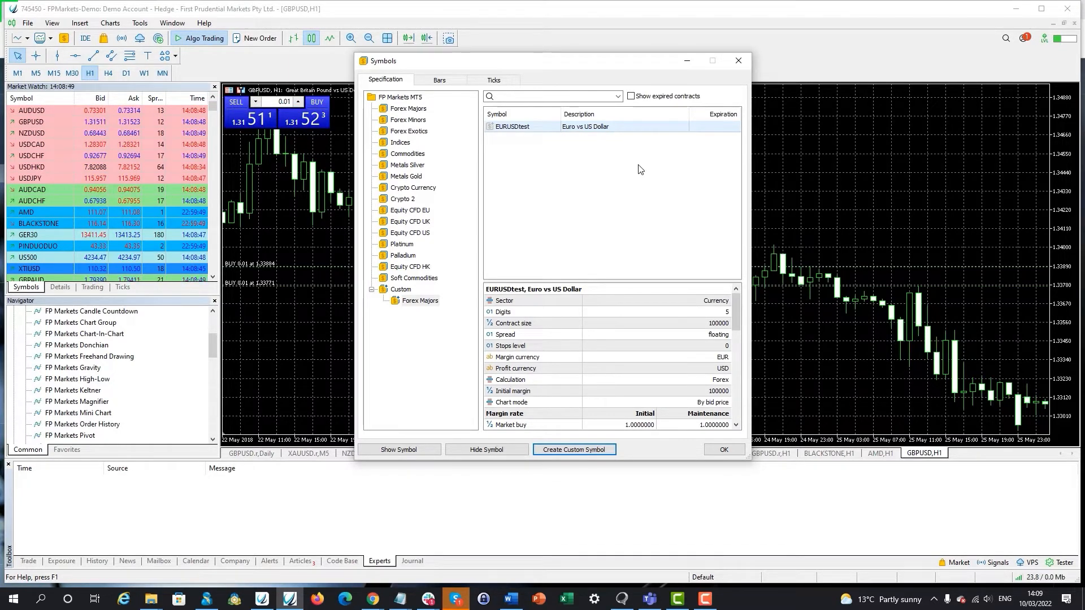
Bring up the Import Bars form for the EURUSDtest custom symbol.
click(561, 125)
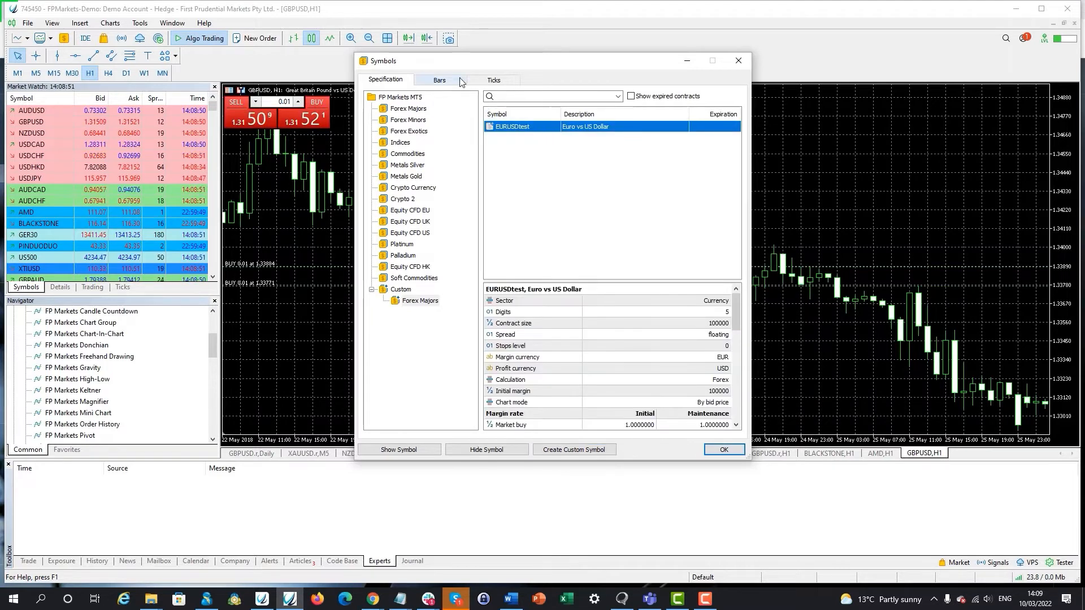
click(438, 80)
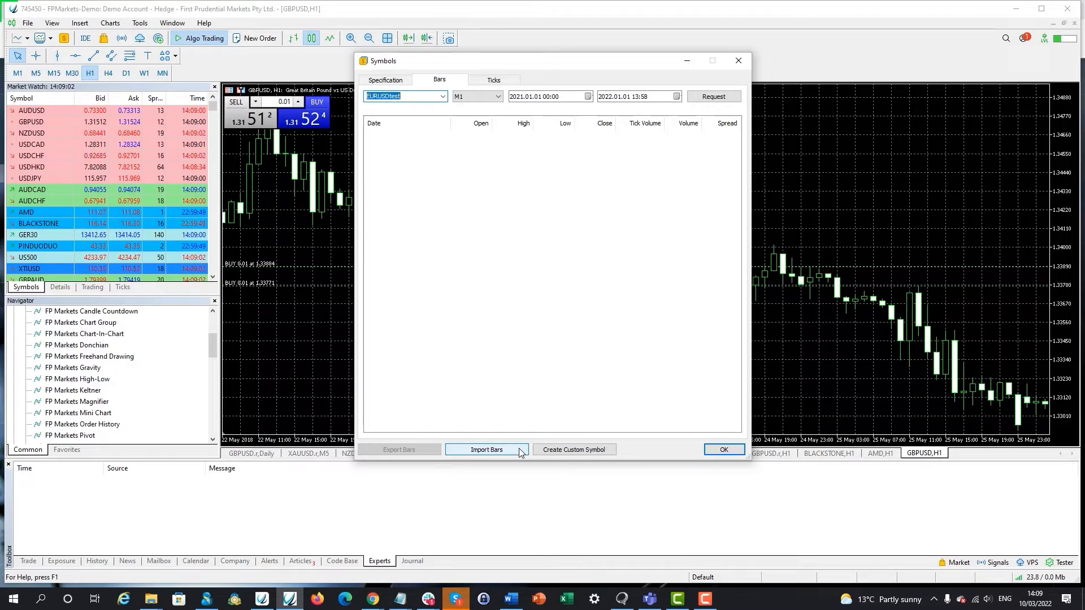
click(486, 450)
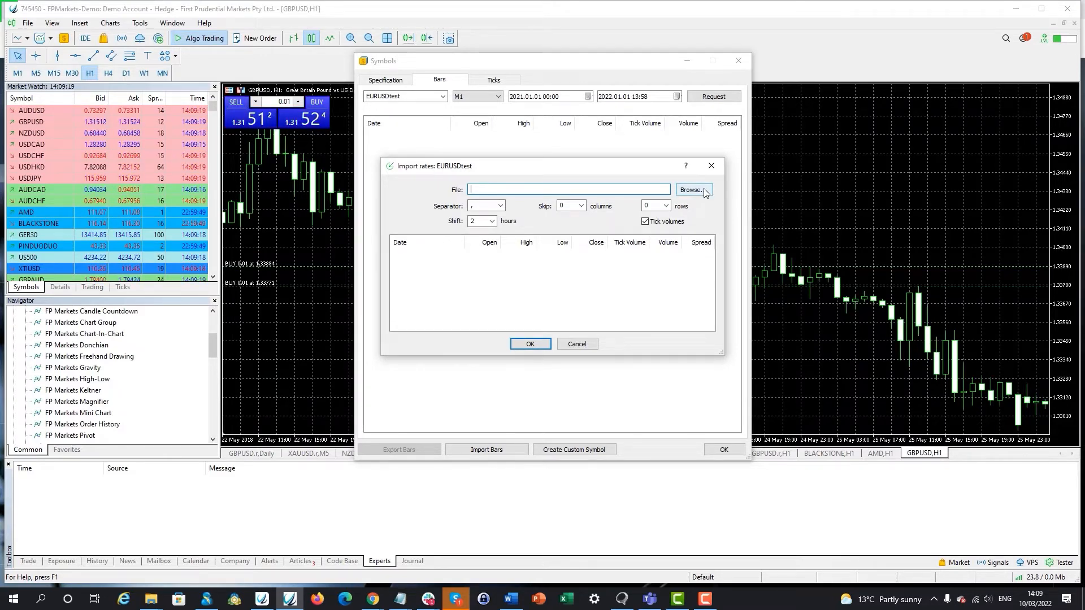
Import the exported EURUSD M1 CSV into the custom symbol with a 0-hour shift.
click(692, 190)
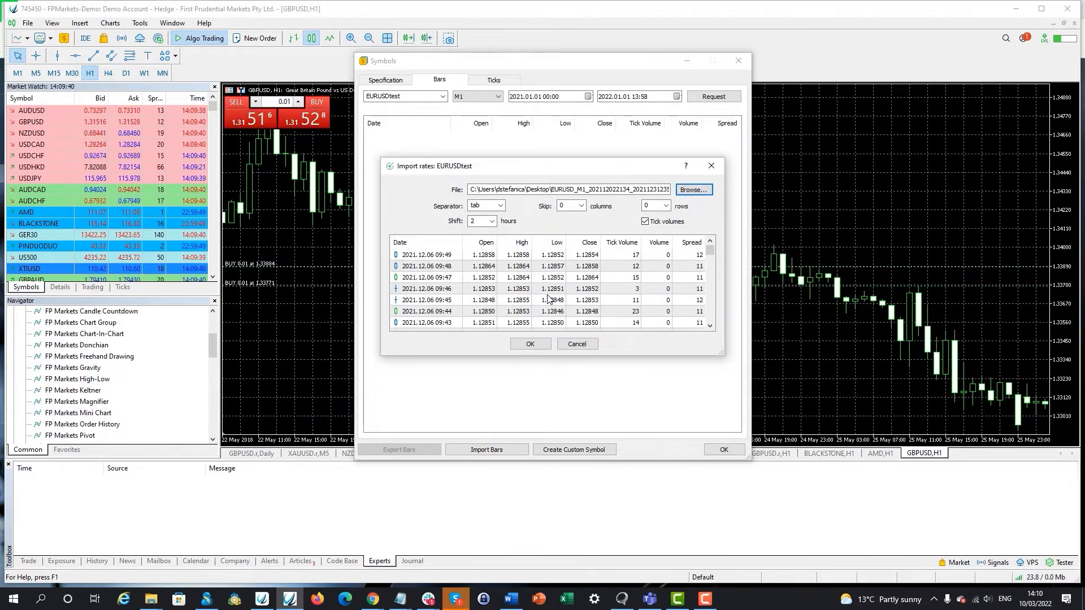
click(492, 220)
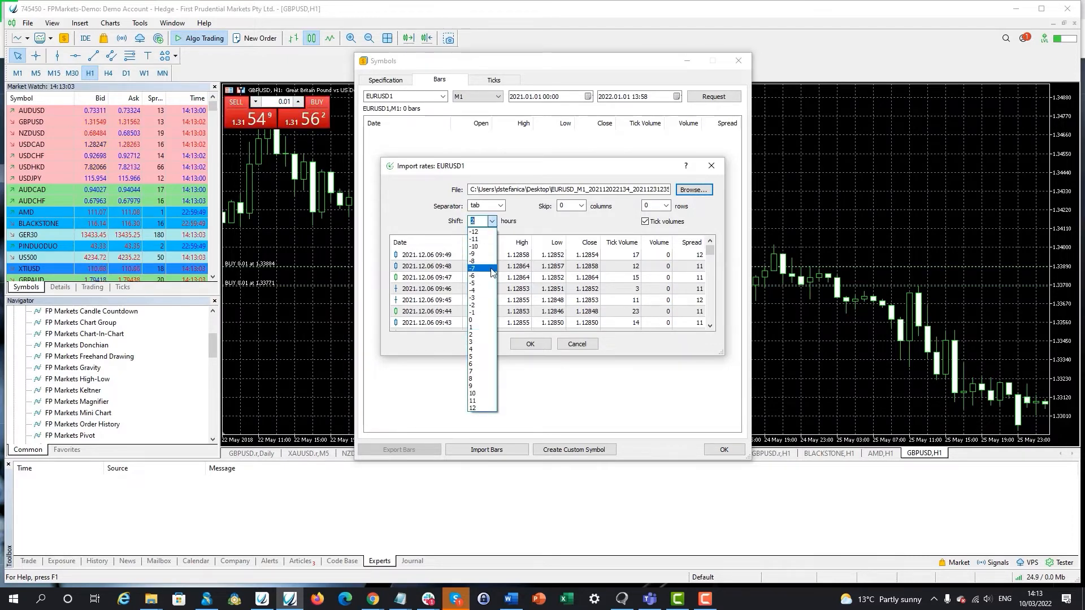
click(472, 269)
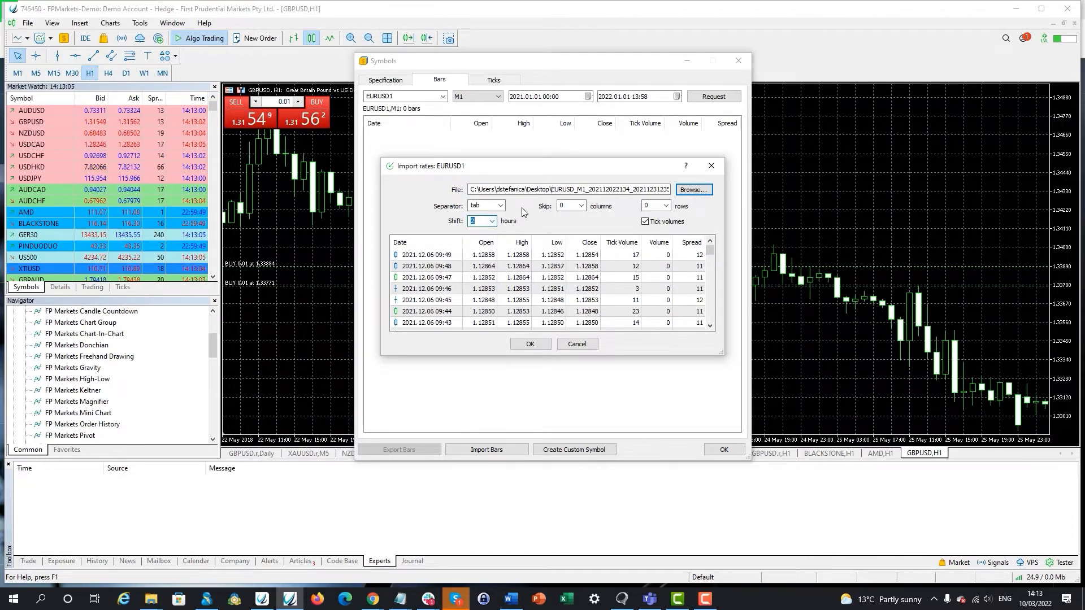
click(529, 344)
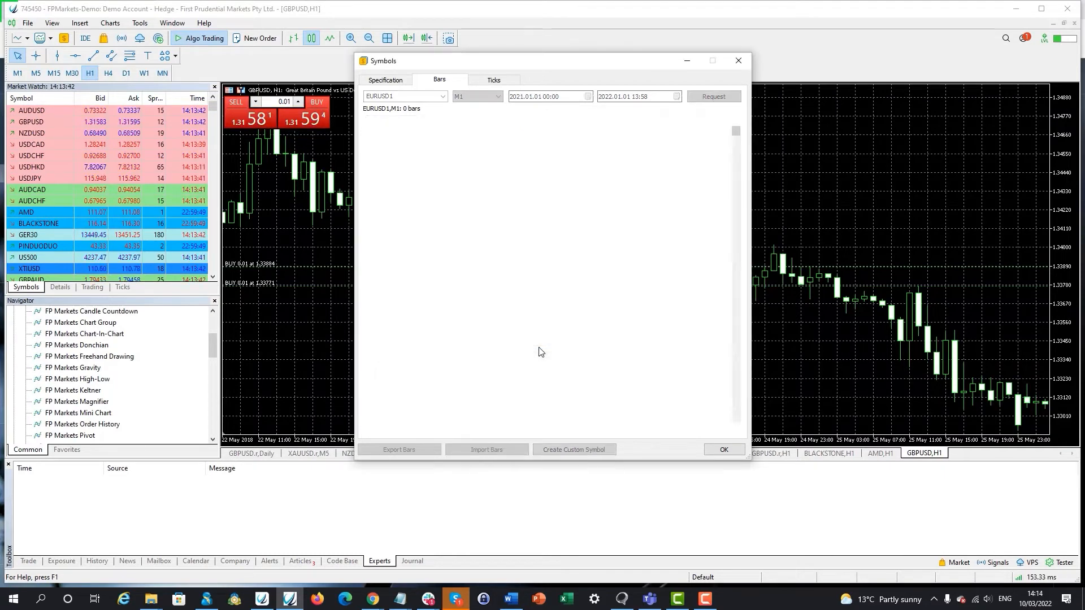
Load the 30260 imported M1 bars into EURUSD1 and close the Symbols window.
click(713, 96)
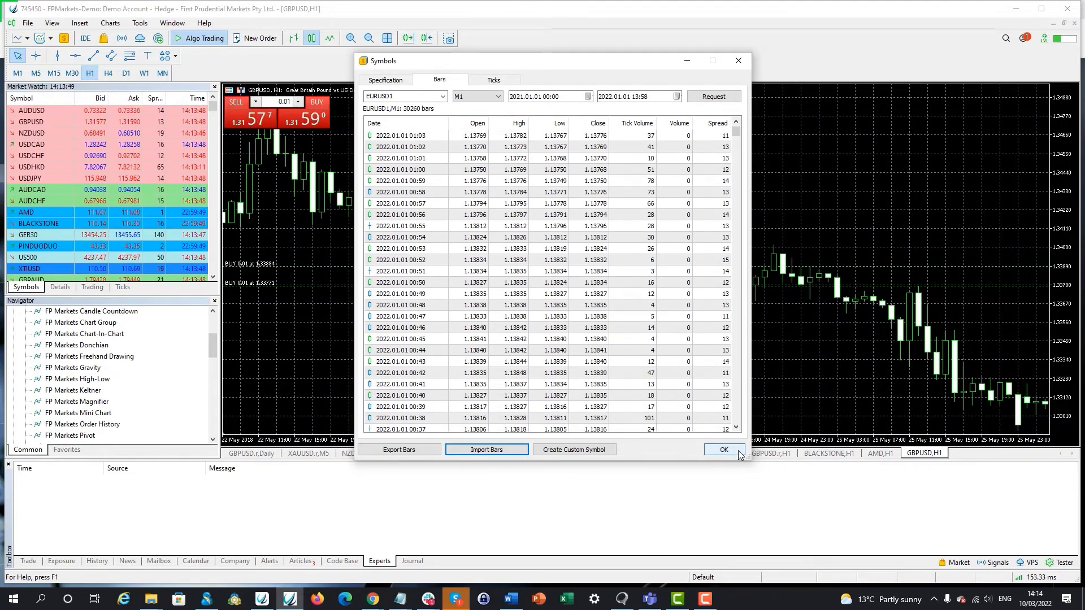
click(723, 450)
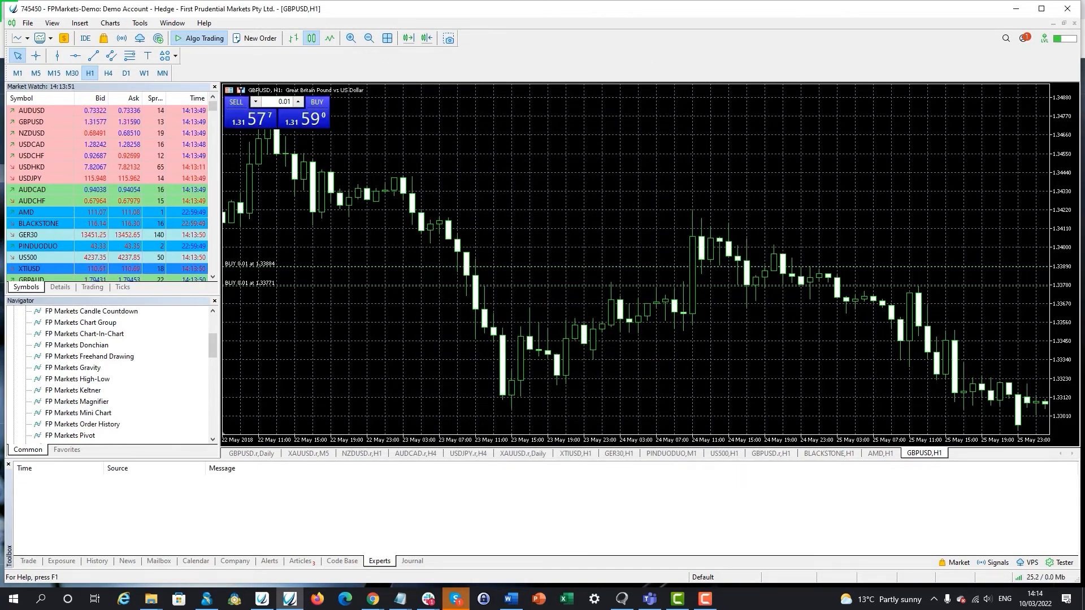